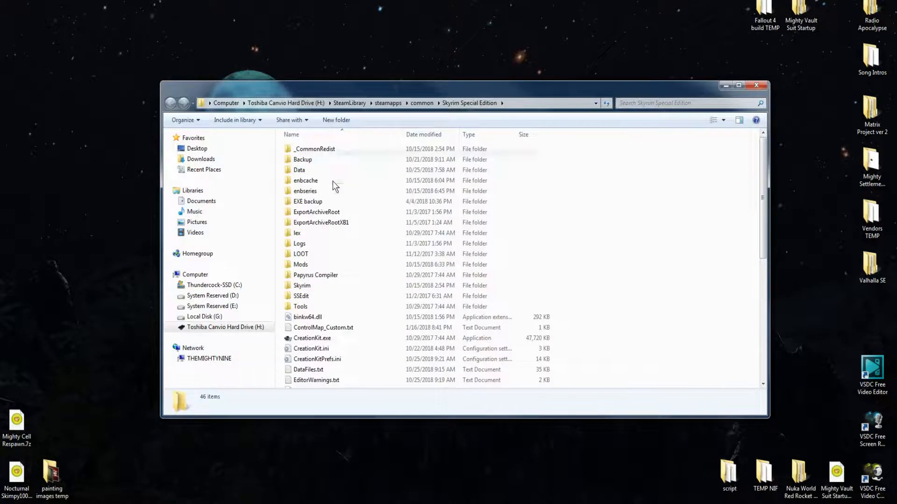
- Browse the Skyrim Special Edition Data folder's texture, mesh and sound archive files
double_click(299, 170)
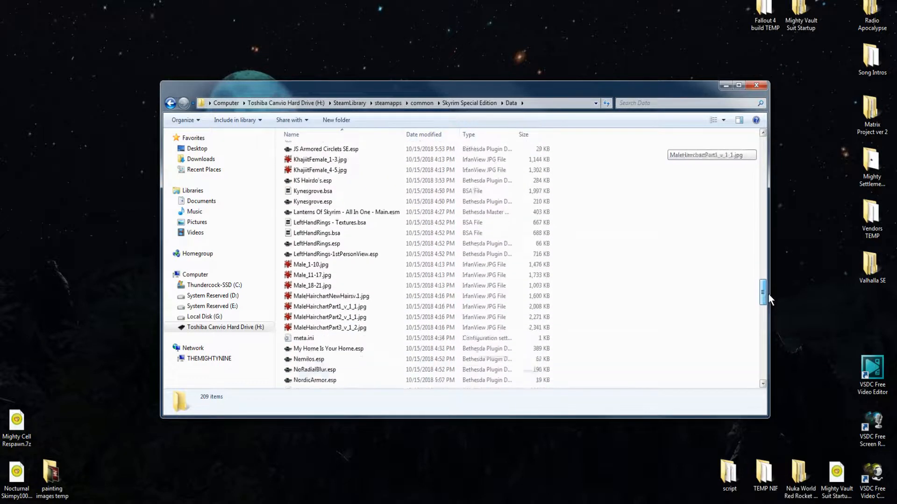
scroll("down", 3)
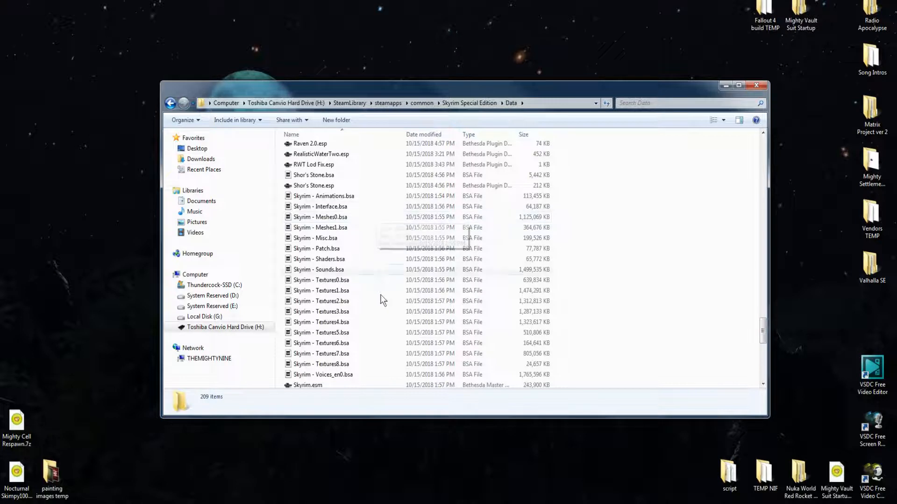
scroll("down", 3)
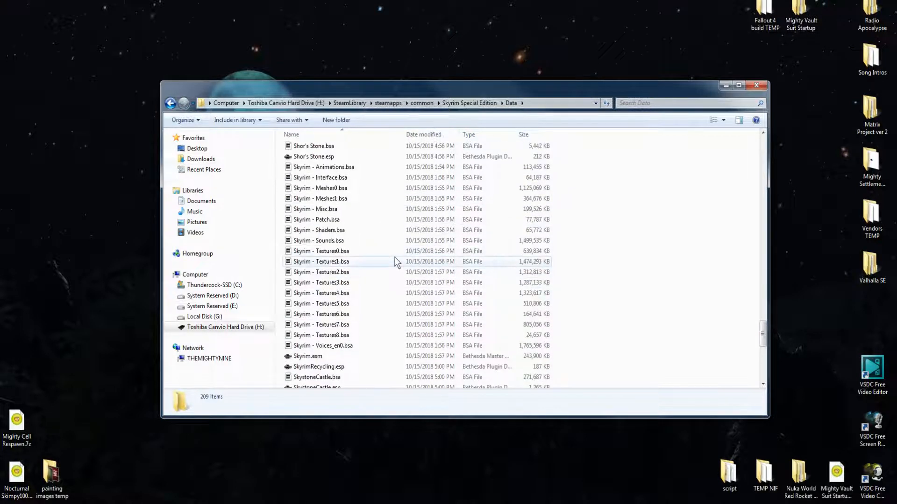
scroll("up", 3)
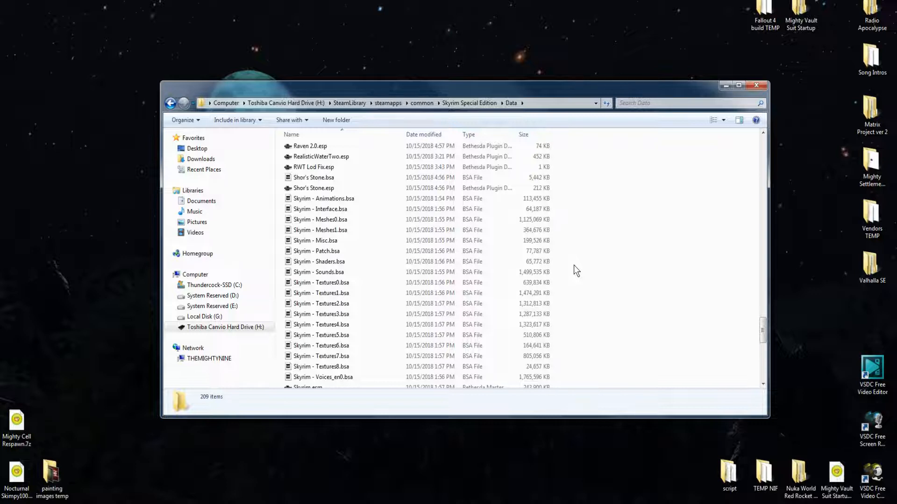
- Create a new folder on the desktop to hold Scripts.rar
left_click(756, 85)
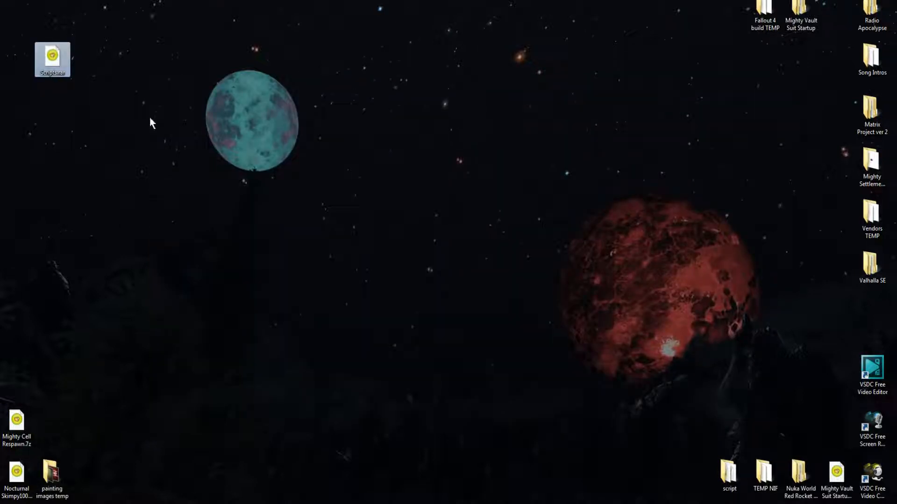
mouse_move(128, 108)
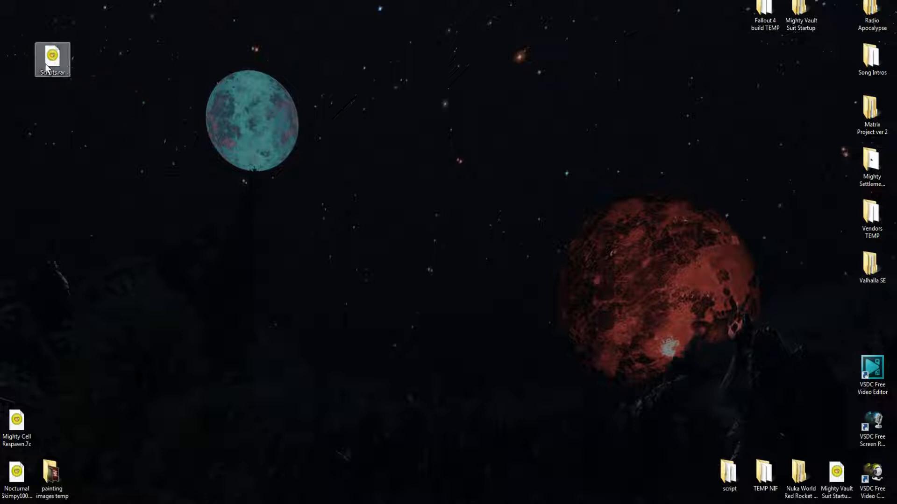
mouse_move(64, 64)
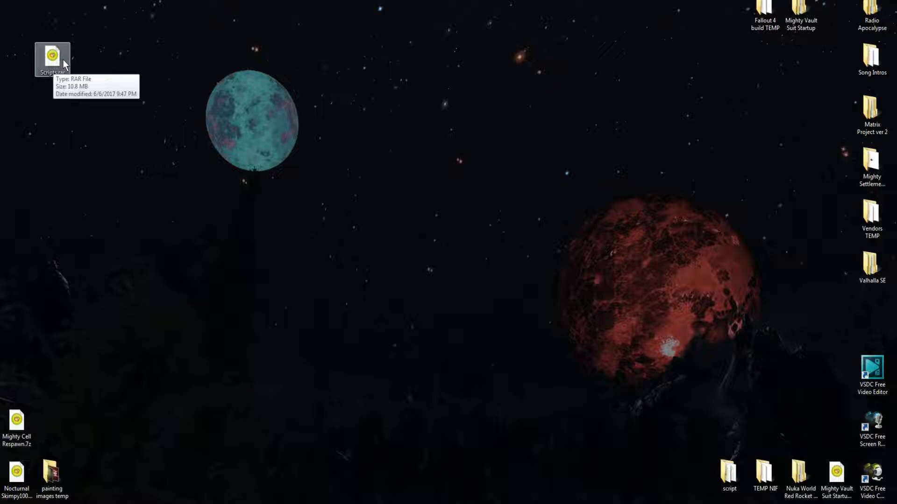
mouse_move(76, 56)
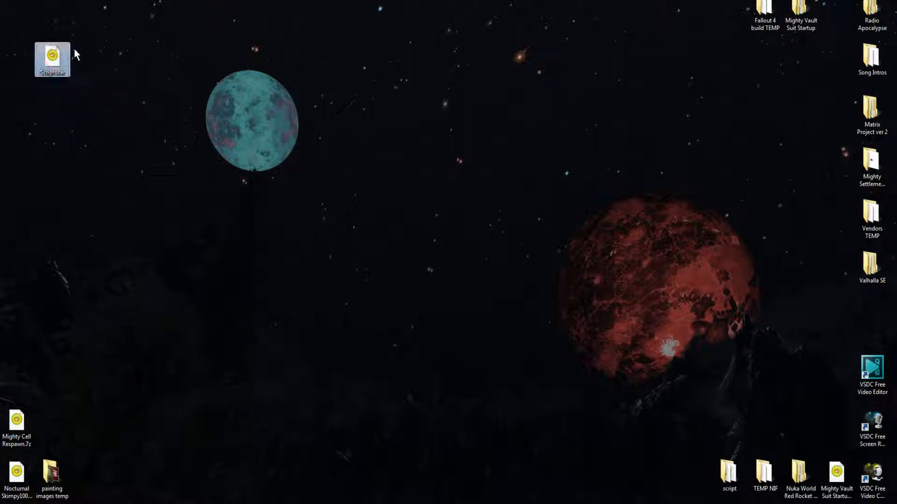
mouse_move(53, 58)
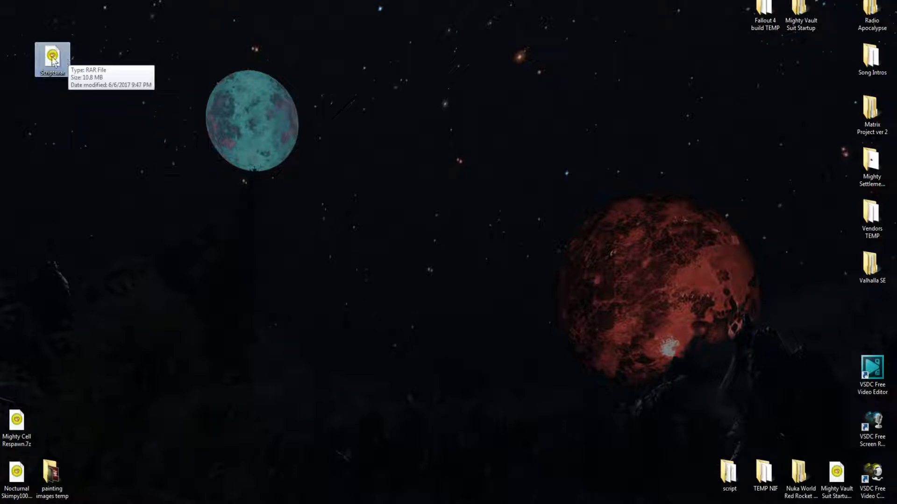
right_click(108, 79)
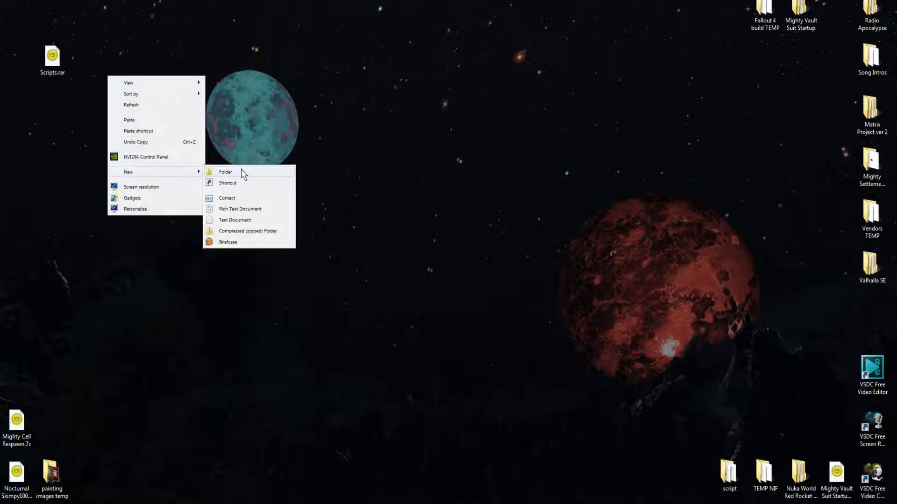
left_click(226, 172)
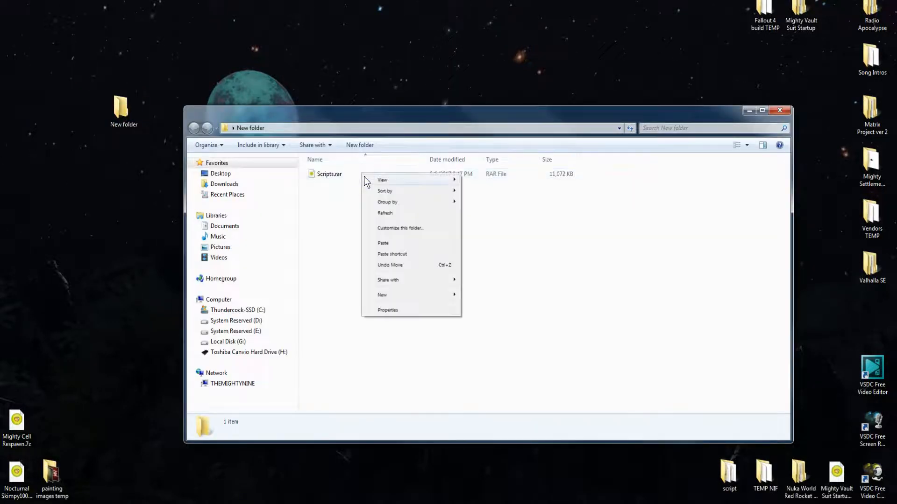
- Extract Scripts.rar into the current folder, producing DialogueViews and Scripts folders
right_click(327, 173)
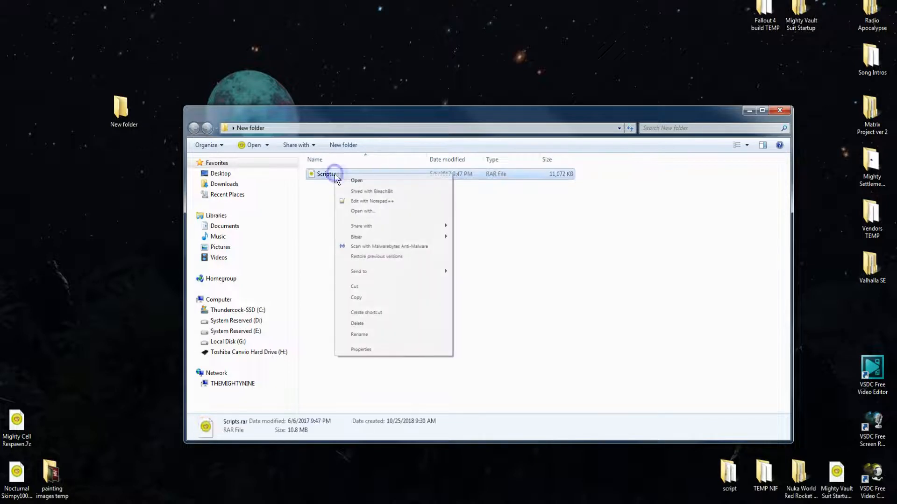
mouse_move(383, 226)
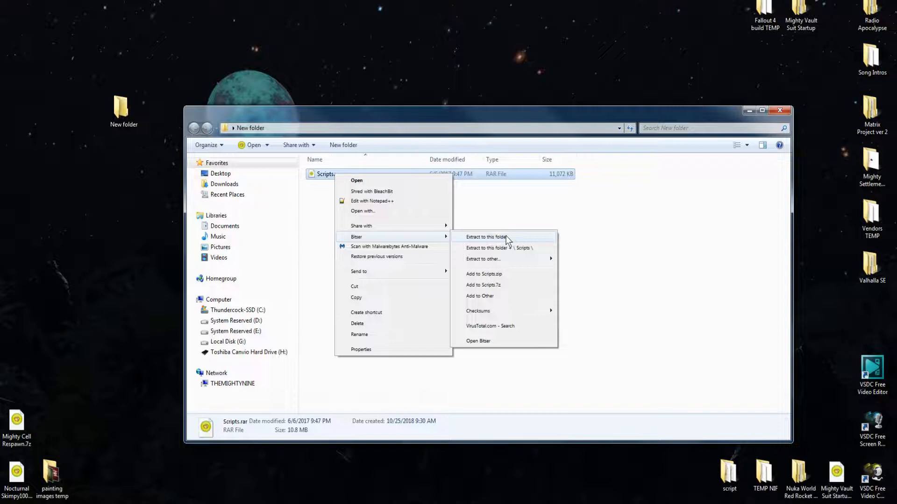
left_click(486, 237)
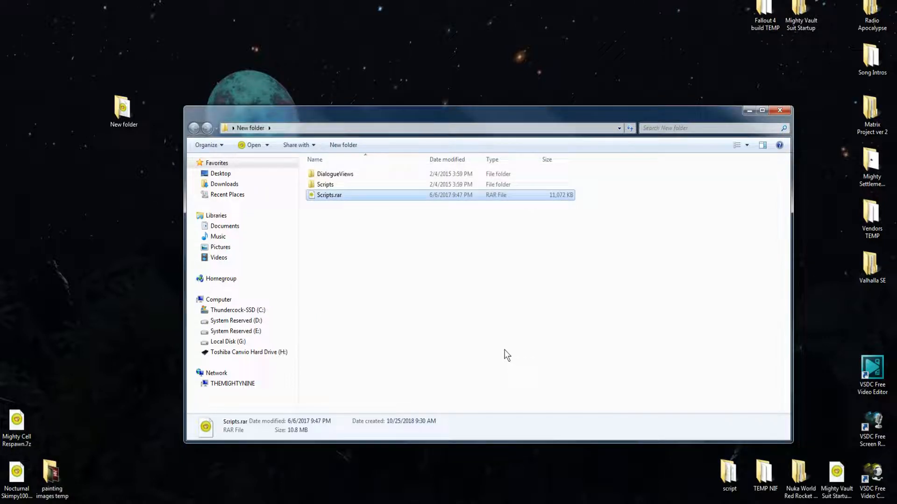
- Inspect the extracted DialogueViews folder, then go into the Scripts folder
left_click(335, 173)
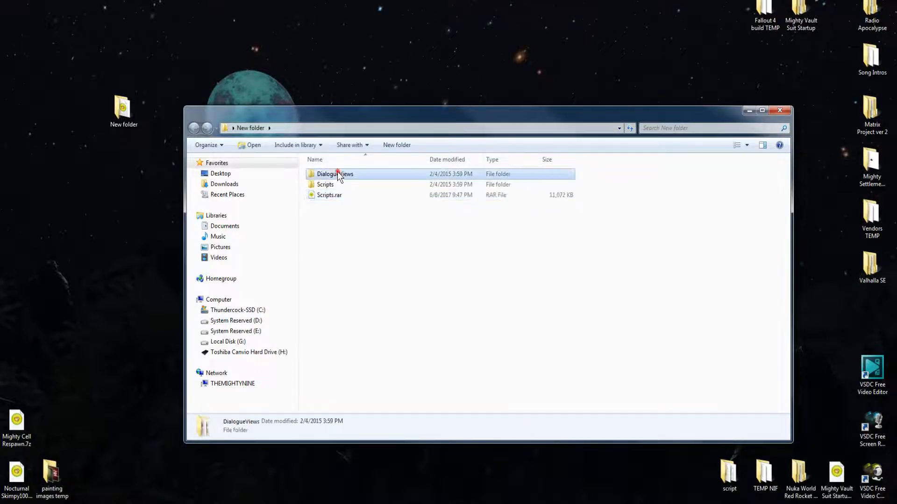
double_click(334, 173)
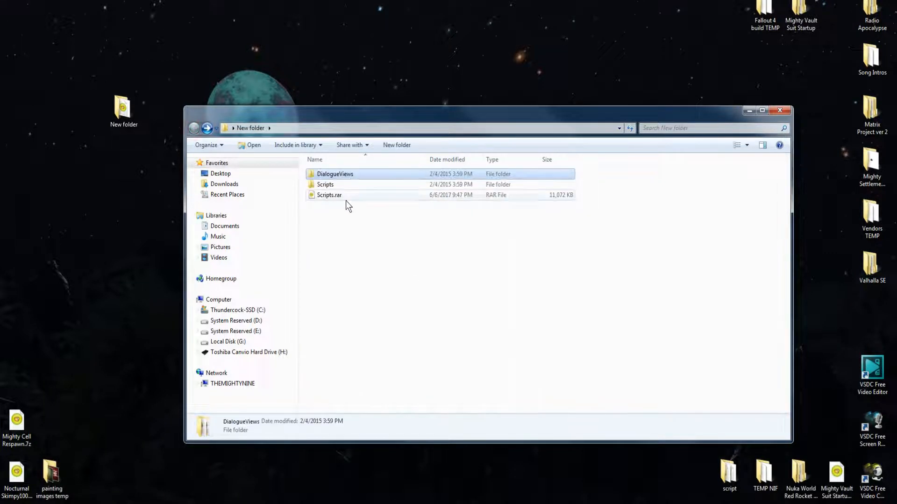
left_click(325, 184)
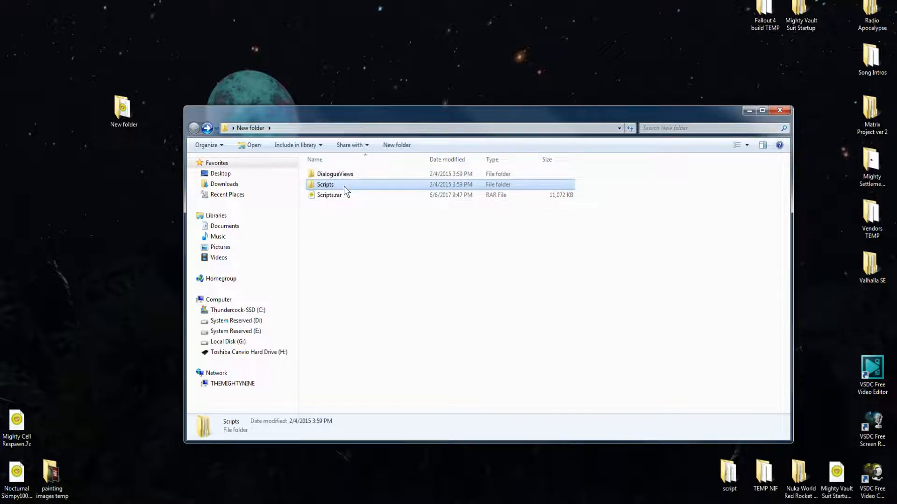
double_click(325, 184)
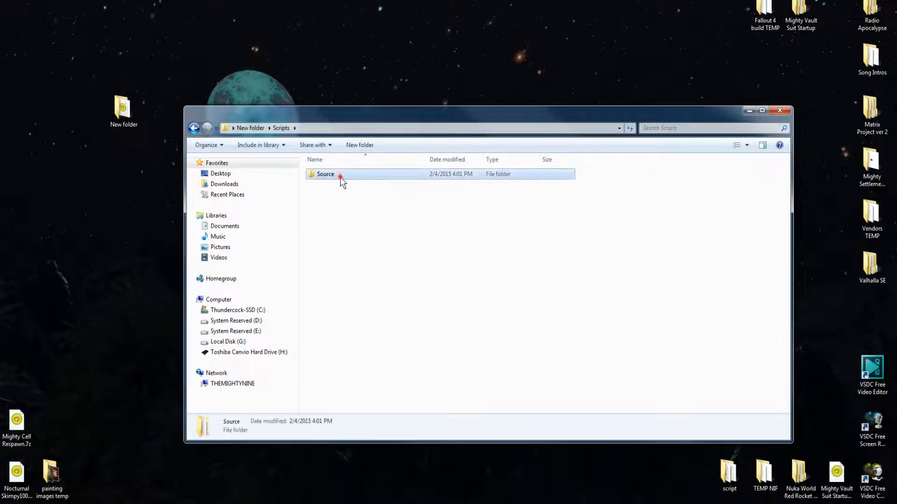
- Check the Source folder's thousands of script files, then back up out of Scripts
double_click(325, 174)
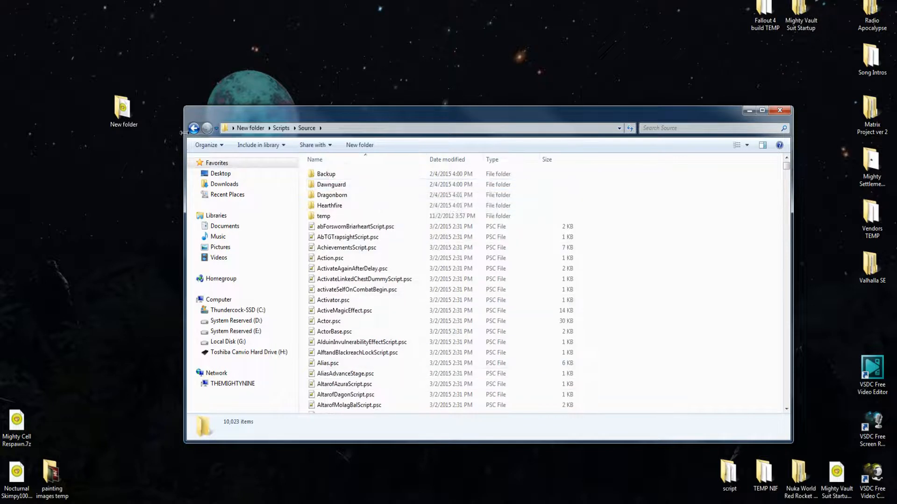
left_click(193, 128)
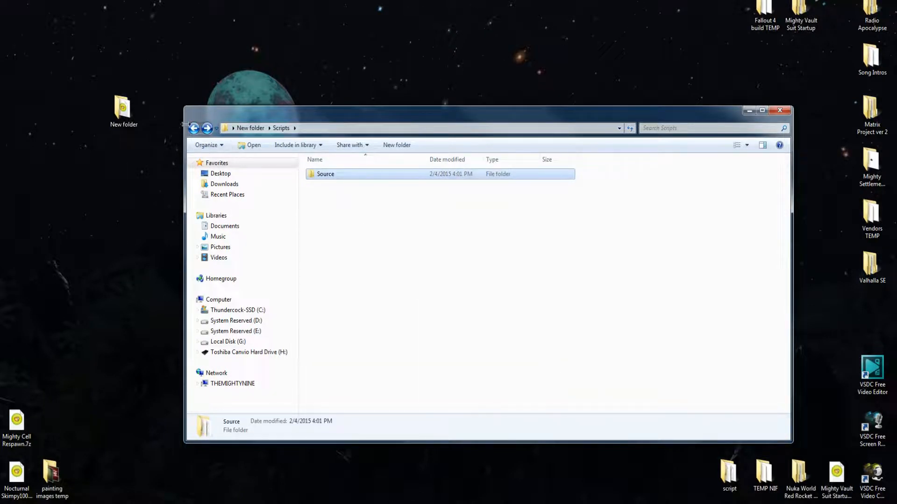
left_click(194, 128)
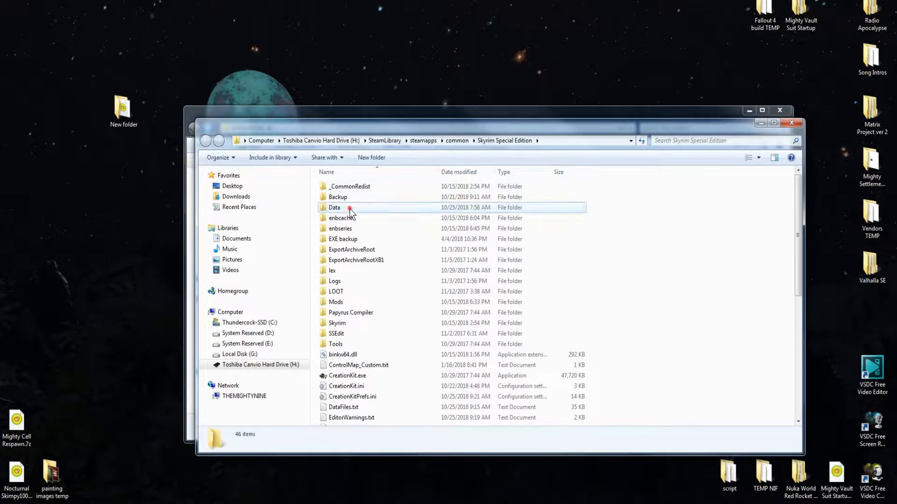
- Paste the extracted Scripts folder into the game's Data folder and confirm the Scripts merge
double_click(334, 207)
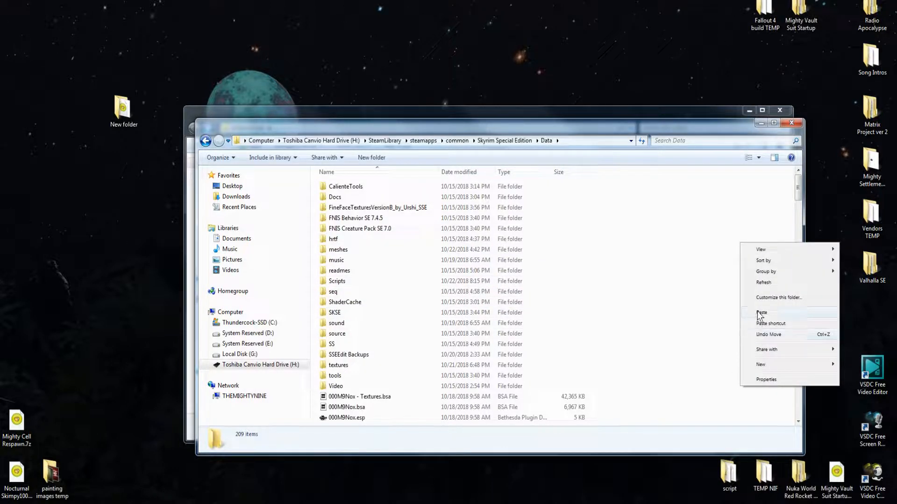
left_click(762, 312)
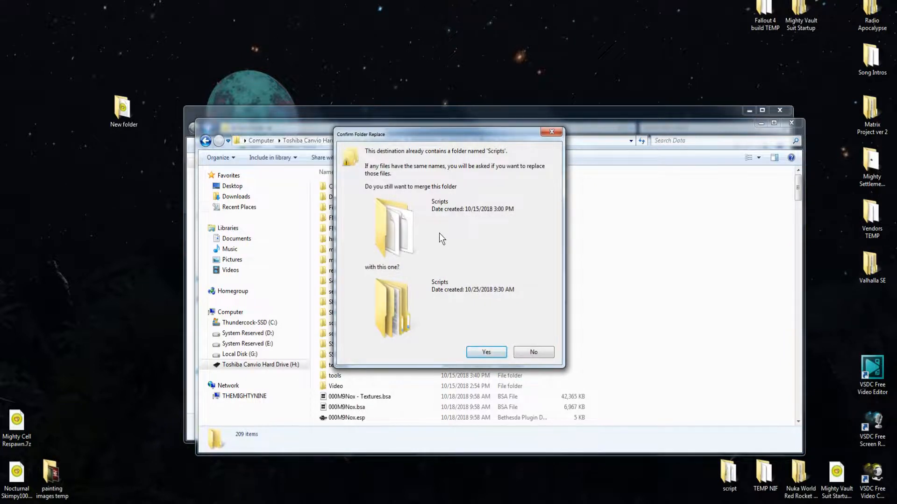
mouse_move(407, 290)
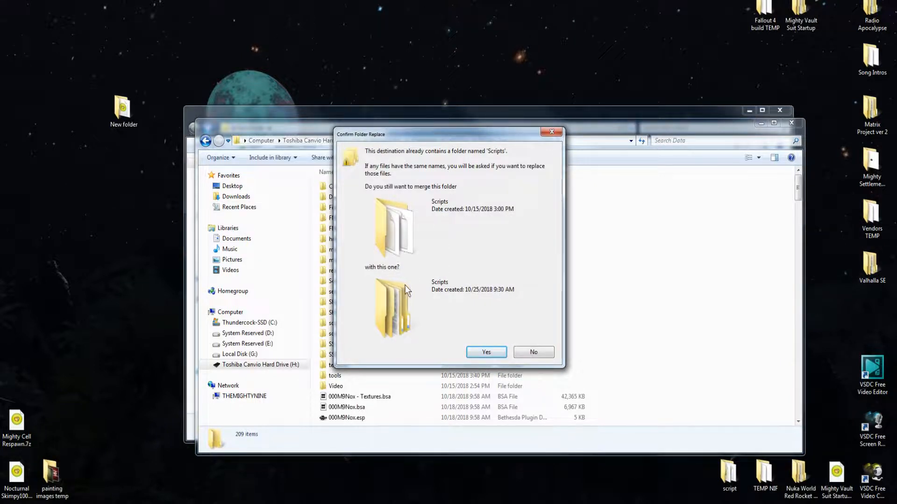
mouse_move(397, 289)
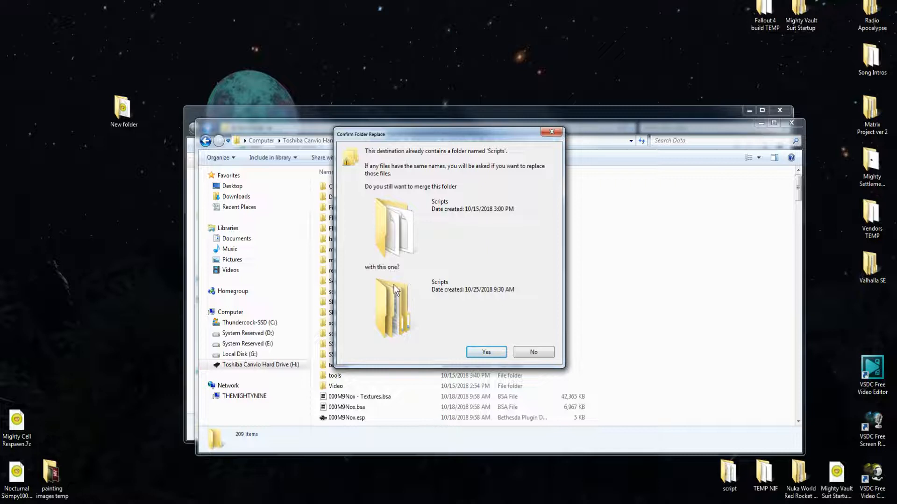
left_click(485, 351)
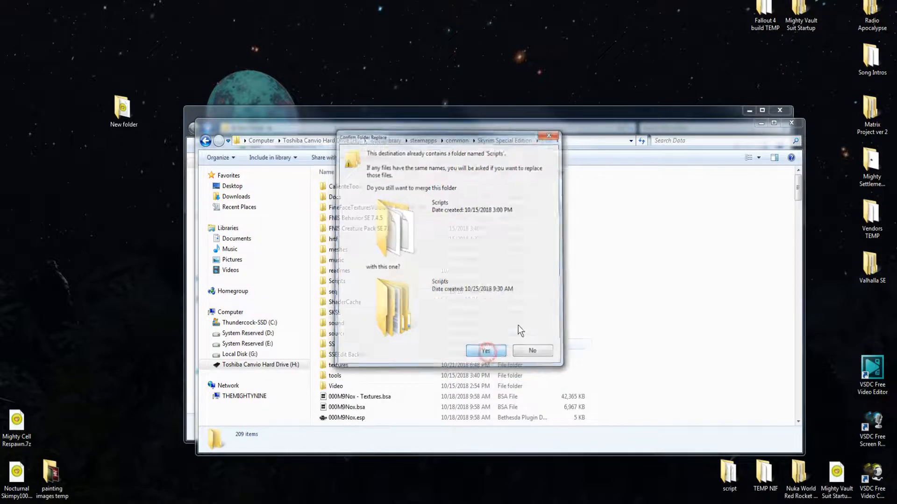
left_click(486, 351)
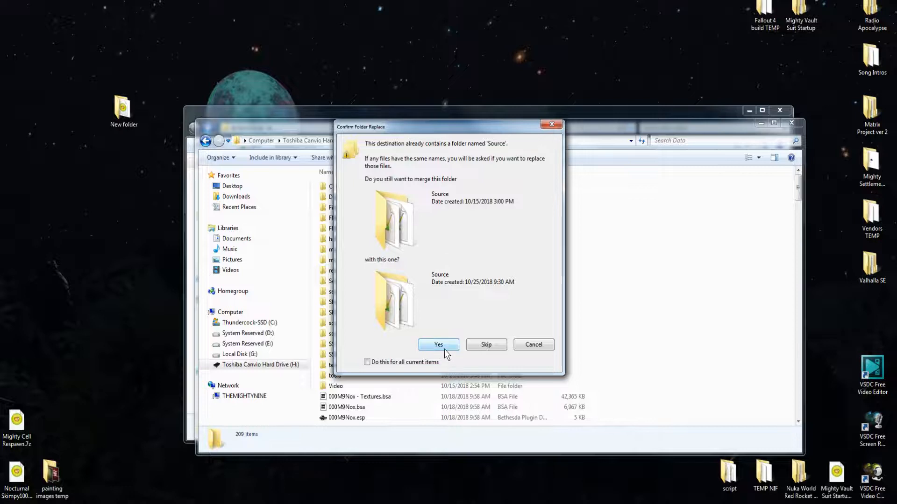
- Confirm the Source merge, replace the duplicate script files for all, and close the Data window
left_click(439, 344)
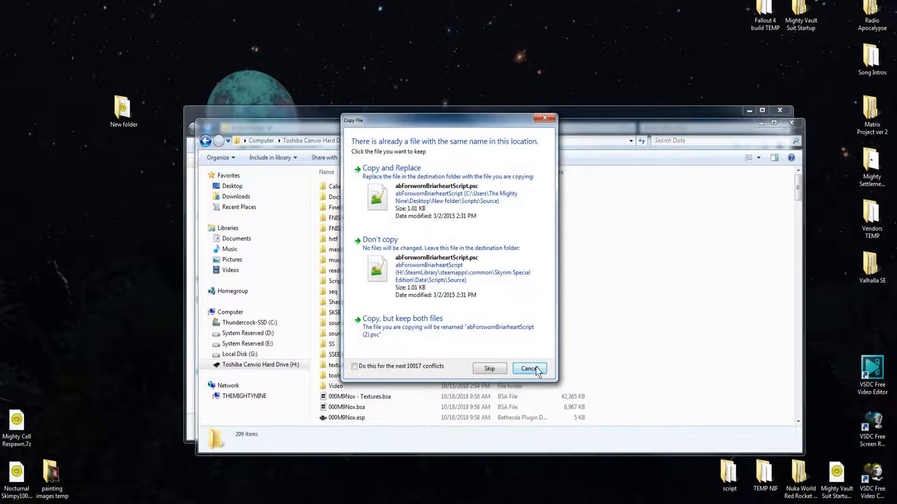
left_click(390, 168)
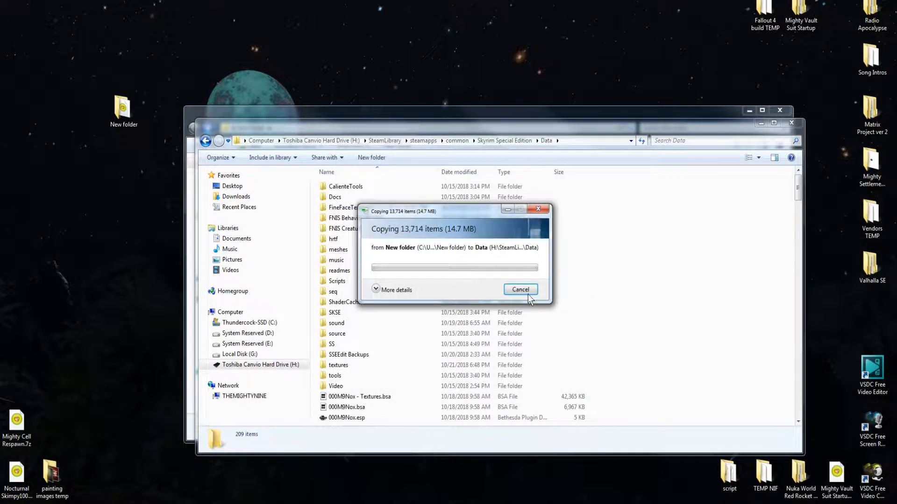
left_click(520, 290)
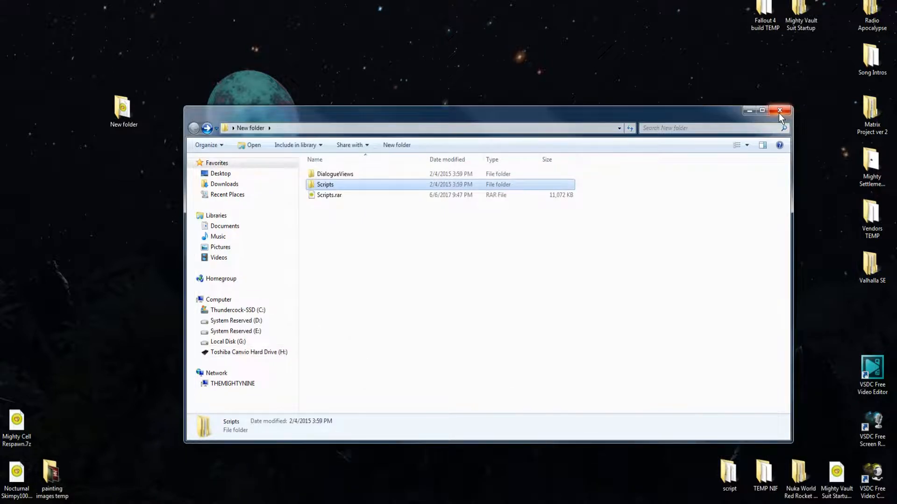
- Close the New folder window and scroll the game folder down to CreationKit.ini
left_click(780, 110)
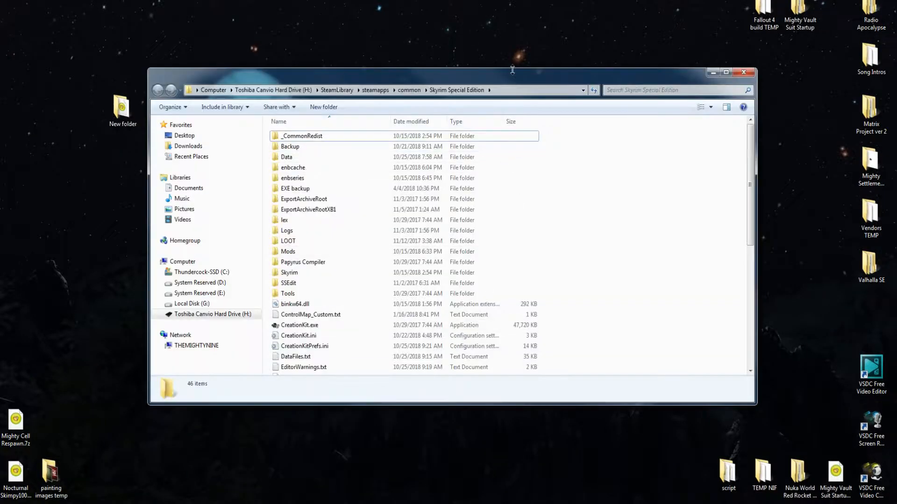
mouse_move(592, 283)
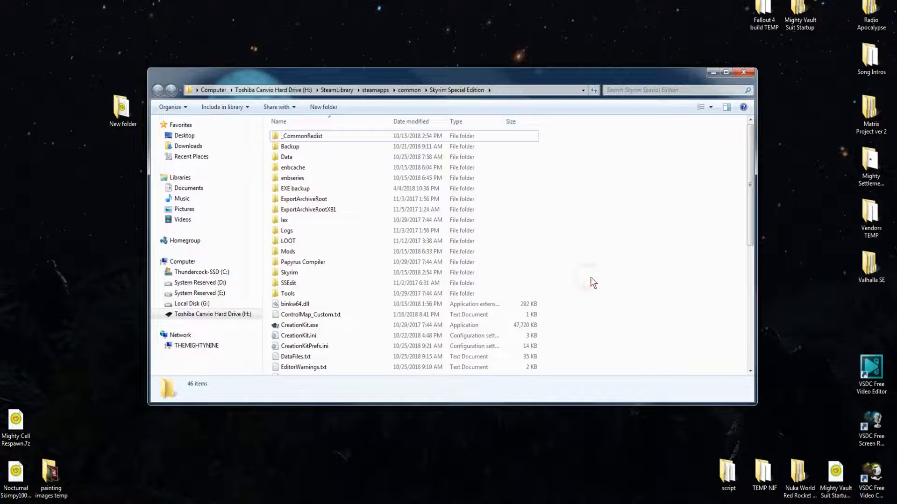
scroll("down", 3)
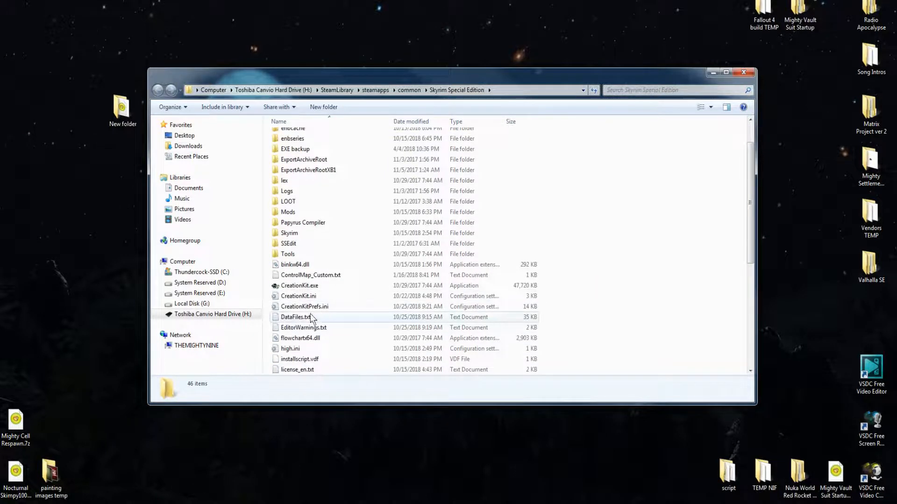
mouse_move(316, 299)
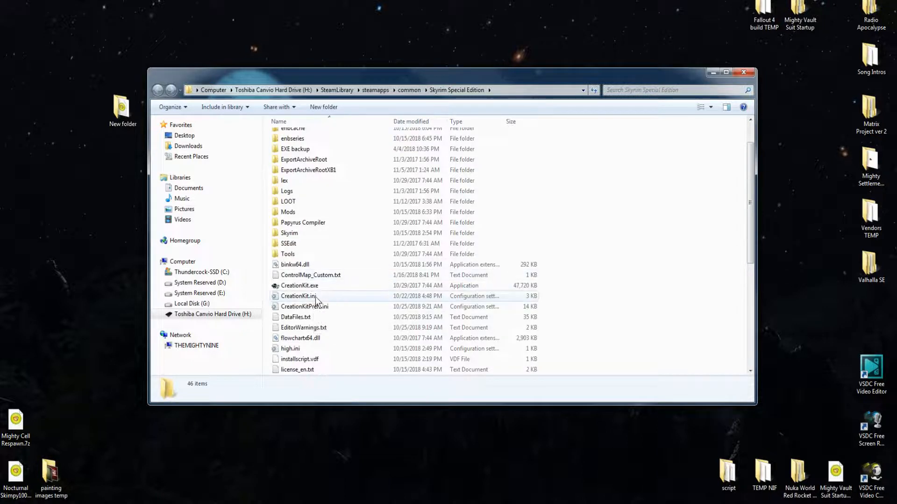
- View CreationKit.ini's [Papyrus] section with sScriptSourceFolder=.\Data\Scripts\Source in Notepad
double_click(298, 296)
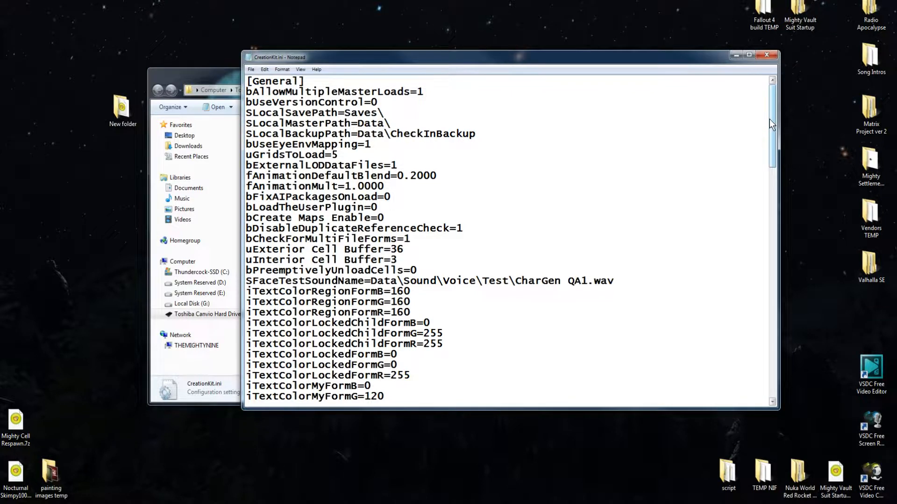
scroll("down", 3)
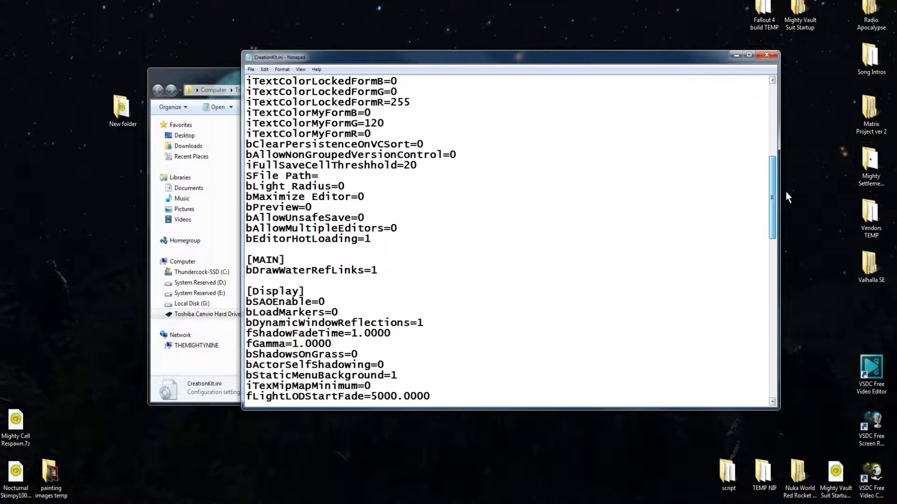
scroll("down", 3)
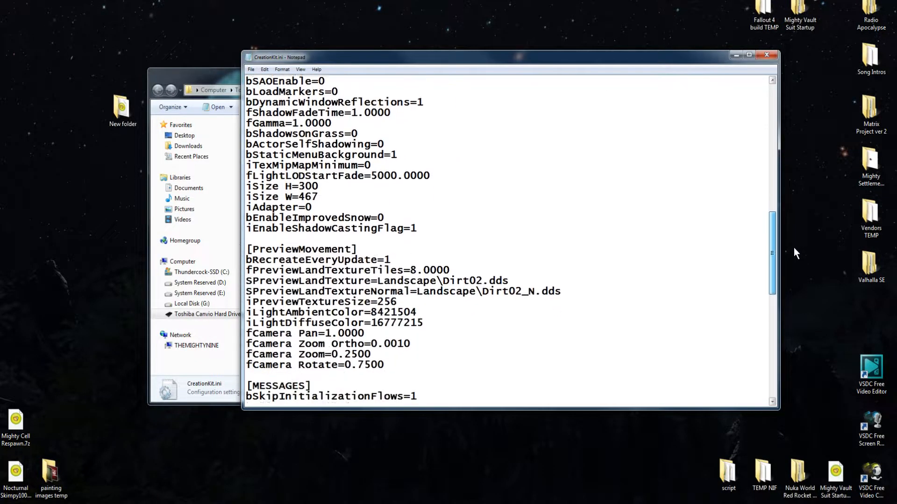
scroll("down", 3)
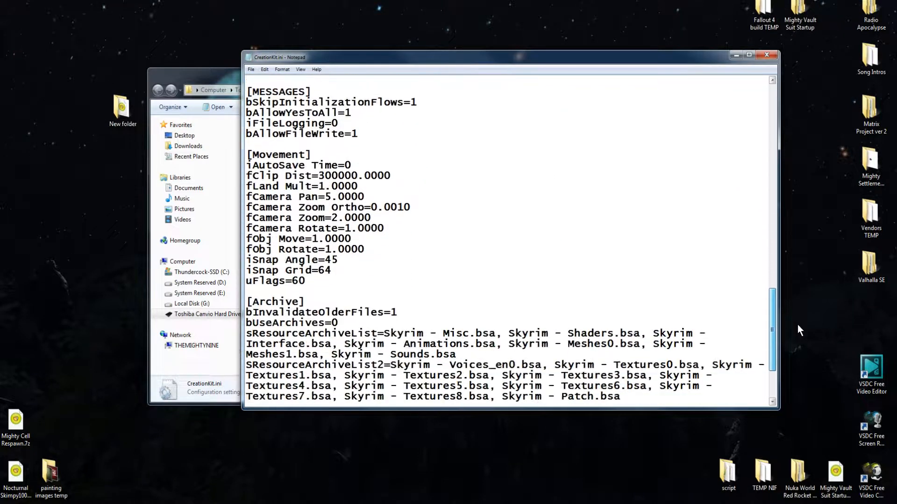
scroll("down", 3)
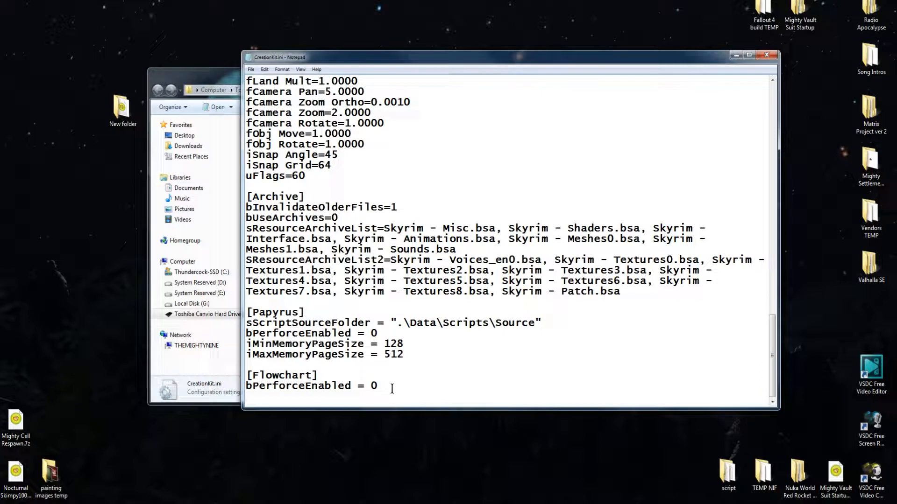
left_click_drag(248, 303, 403, 354)
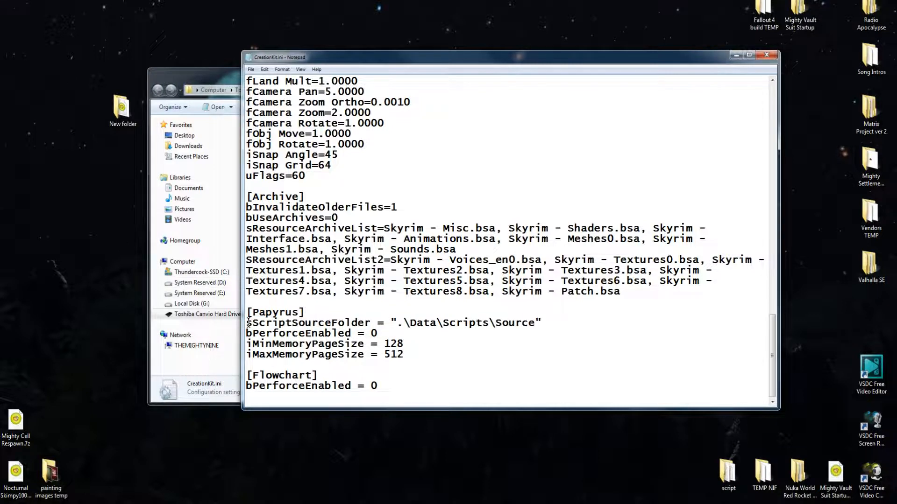
- Review the [Papyrus] lines once more, then close CreationKit.ini
left_click_drag(246, 312, 404, 355)
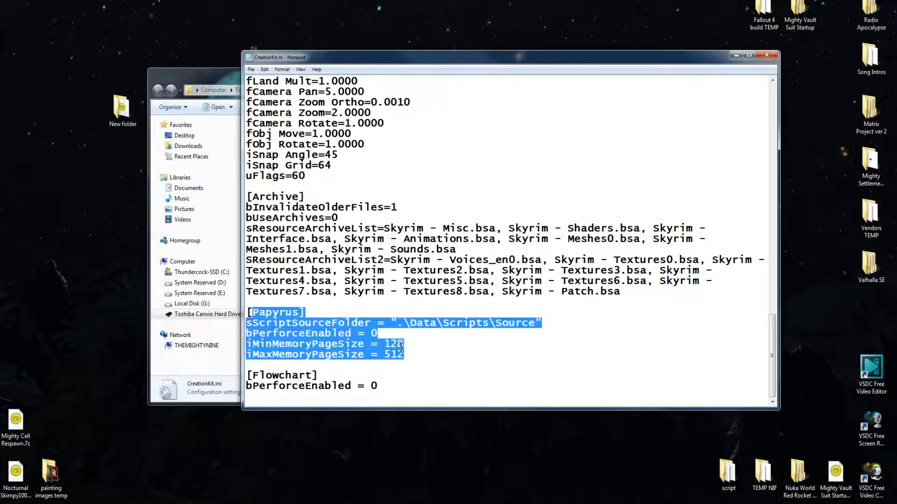
left_click(494, 360)
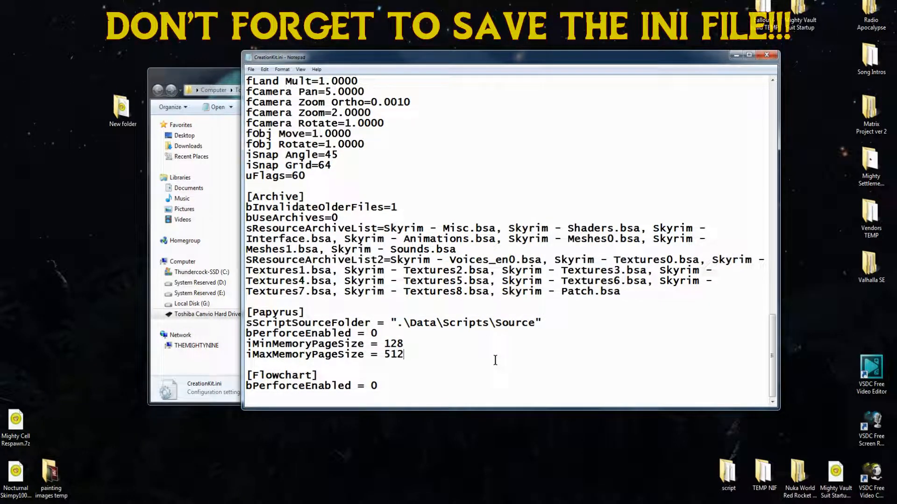
mouse_move(502, 326)
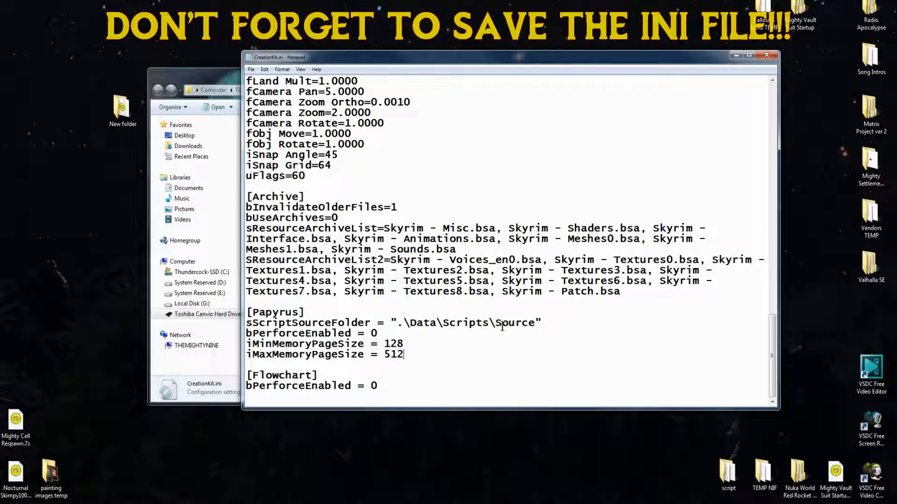
mouse_move(709, 64)
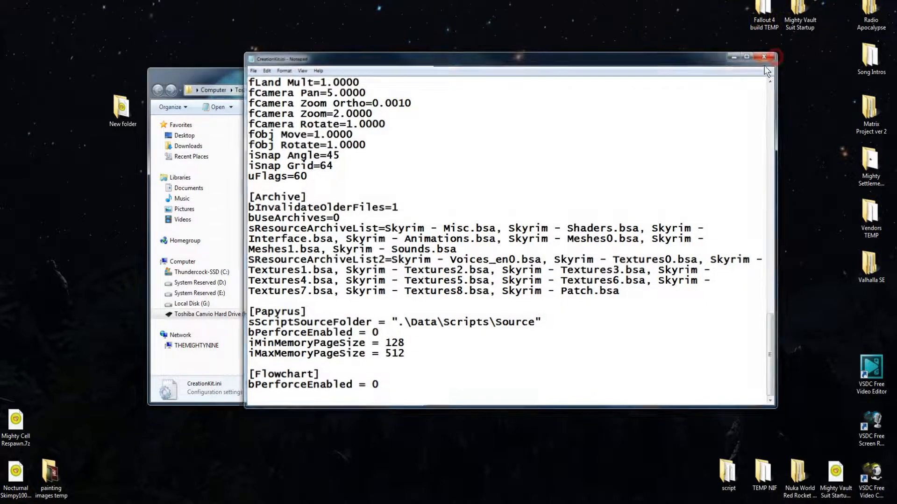
left_click(764, 56)
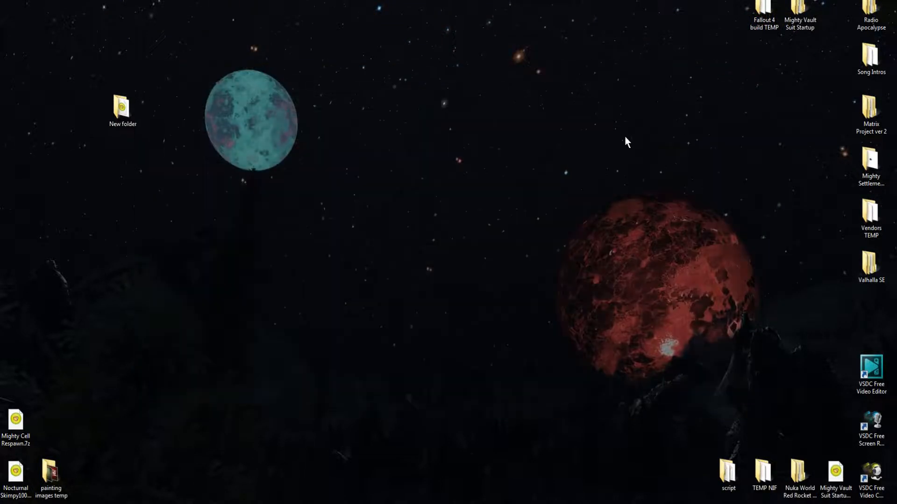